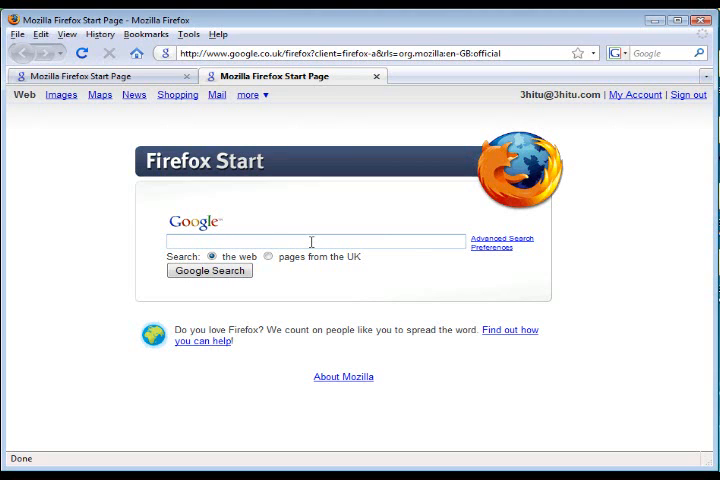
- Search Google for 'imageshack' and open the 'ImageShack® - Image Hosting' result
{"action": "type", "text": "imageshack"}
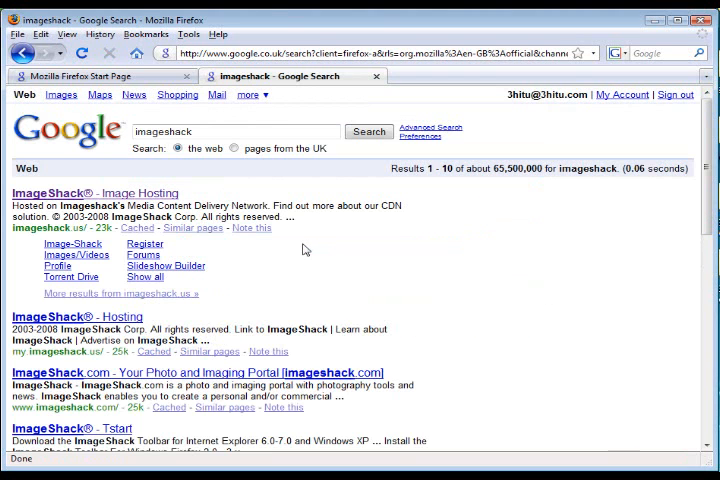
{"action": "left_click", "coordinate": [92, 193]}
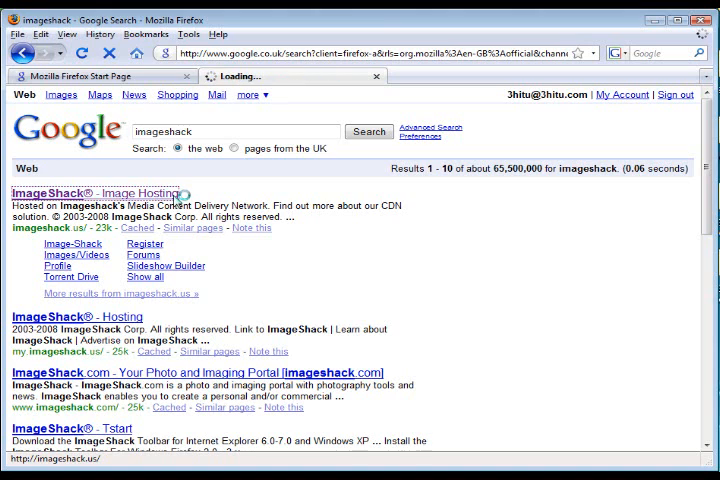
{"action": "left_click", "coordinate": [96, 192]}
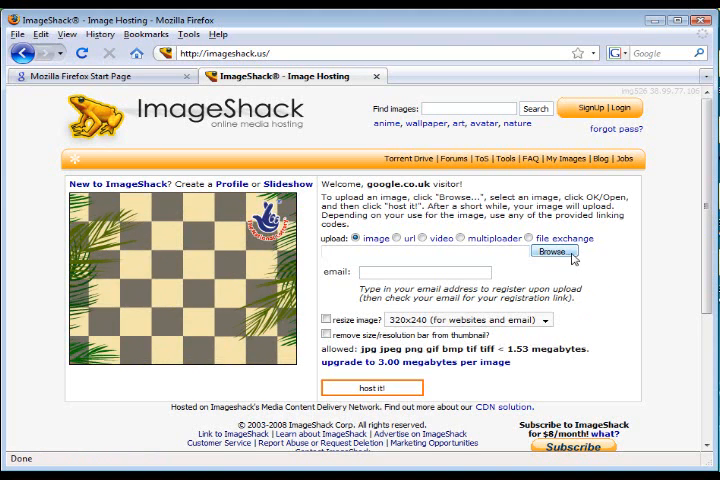
- Pick 3hu056.png from the Desktop folder and host it on ImageShack
{"action": "left_click", "coordinate": [553, 252]}
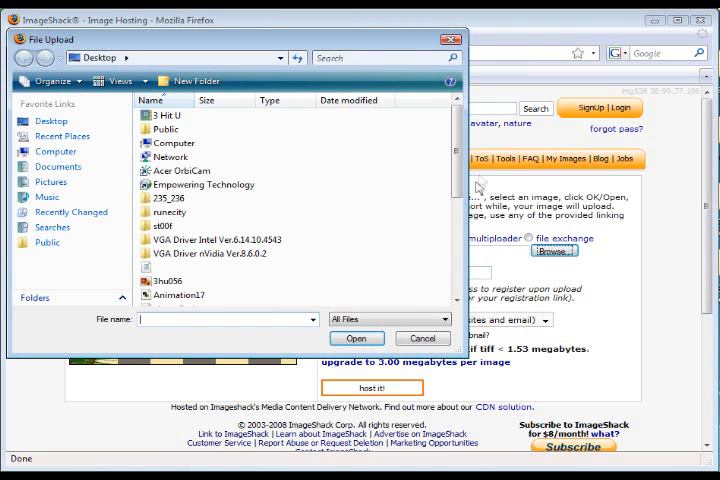
{"action": "scroll", "scroll_direction": "down", "scroll_amount": 3}
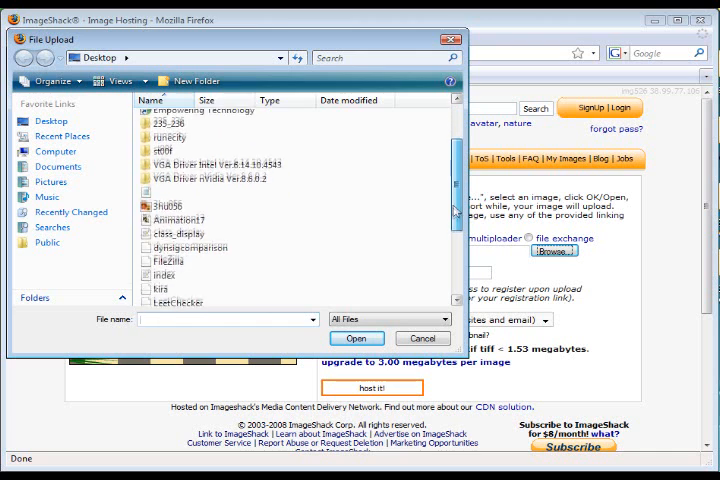
{"action": "scroll", "scroll_direction": "down", "scroll_amount": 3}
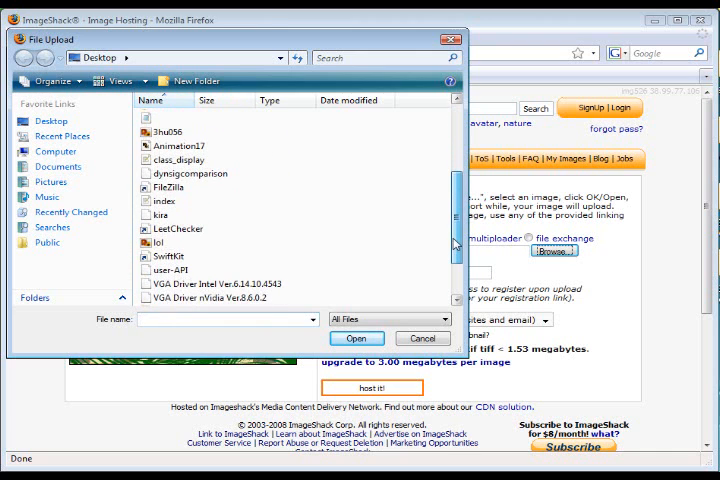
{"action": "left_click", "coordinate": [160, 242]}
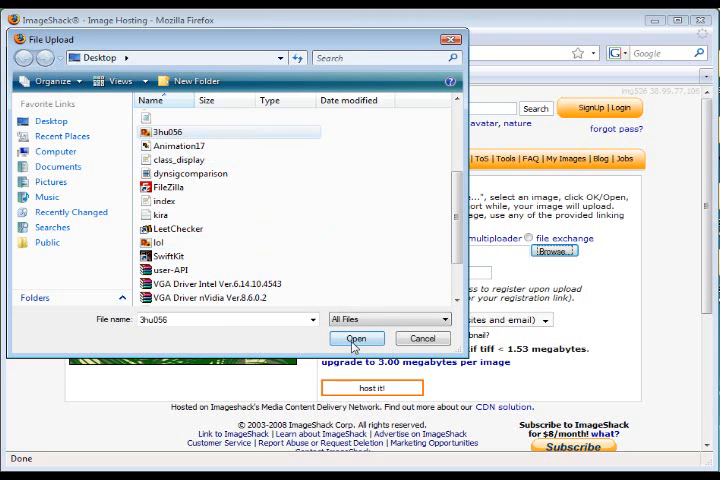
{"action": "left_click", "coordinate": [356, 338]}
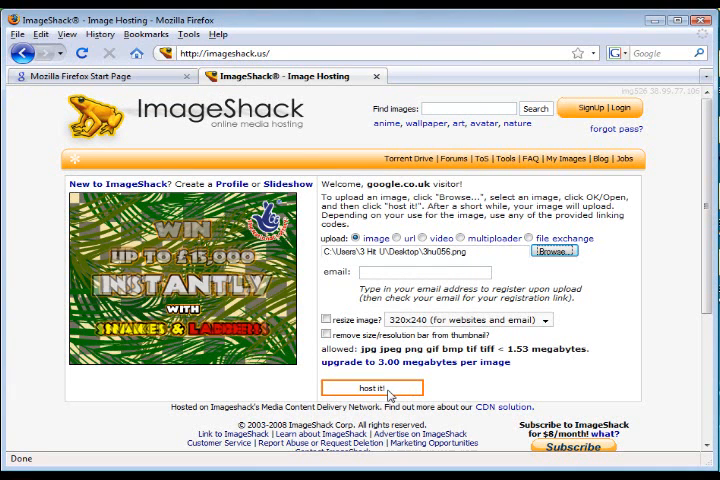
{"action": "left_click", "coordinate": [372, 387]}
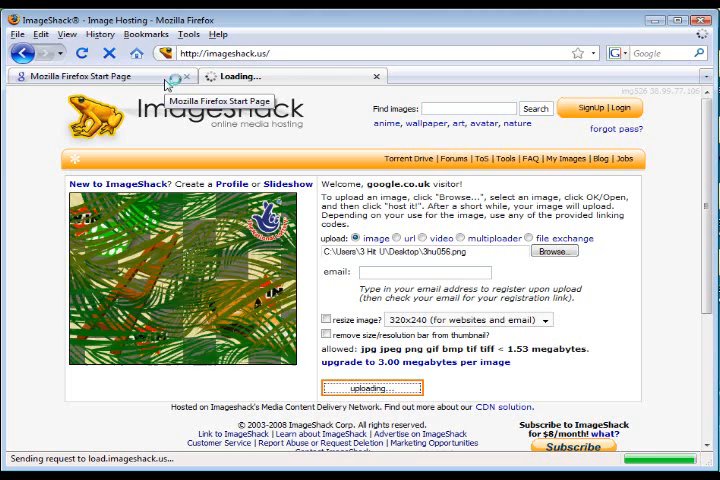
- Open Uplo4d via a Google search for 'uplo4d' in the first tab, then return to ImageShack
{"action": "left_click", "coordinate": [90, 76]}
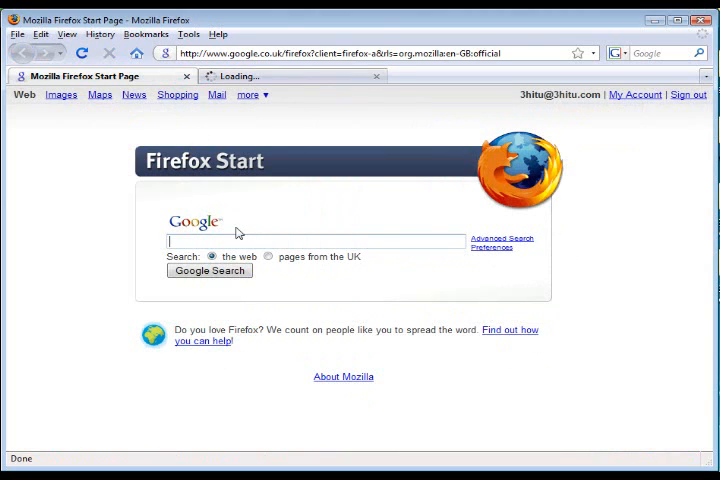
{"action": "type", "text": "uplo4d"}
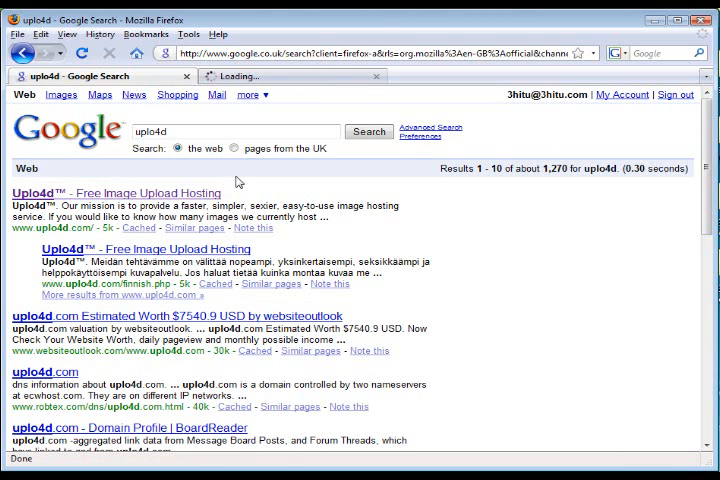
{"action": "left_click", "coordinate": [105, 193]}
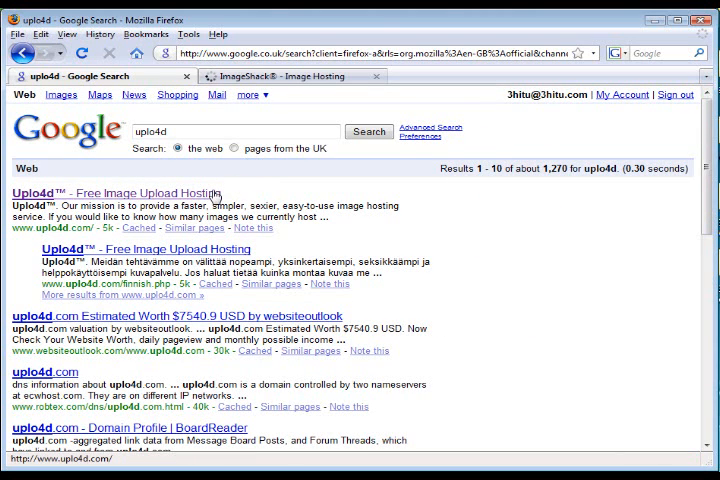
{"action": "mouse_move", "coordinate": [213, 196]}
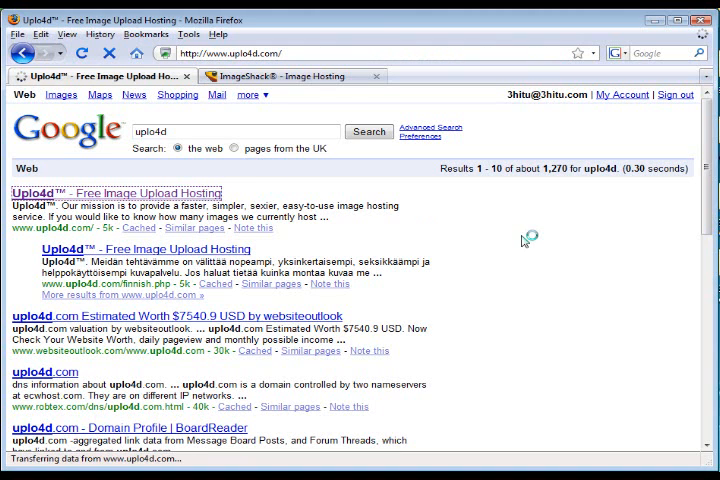
{"action": "left_click", "coordinate": [116, 193]}
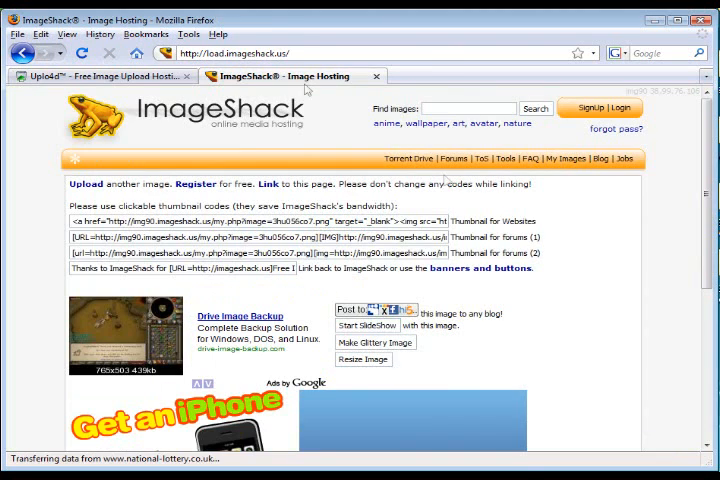
- Open the 'Show image to friends' viewer page for 3hu056.png and scroll through it
{"action": "scroll", "scroll_direction": "down", "scroll_amount": 3}
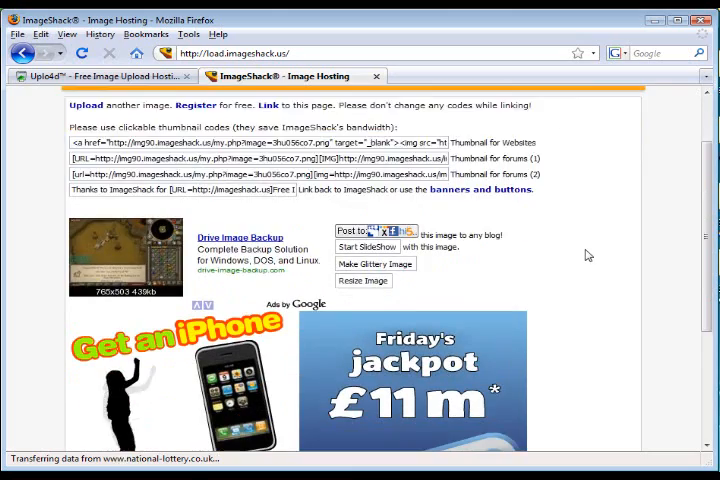
{"action": "scroll", "scroll_direction": "down", "scroll_amount": 3}
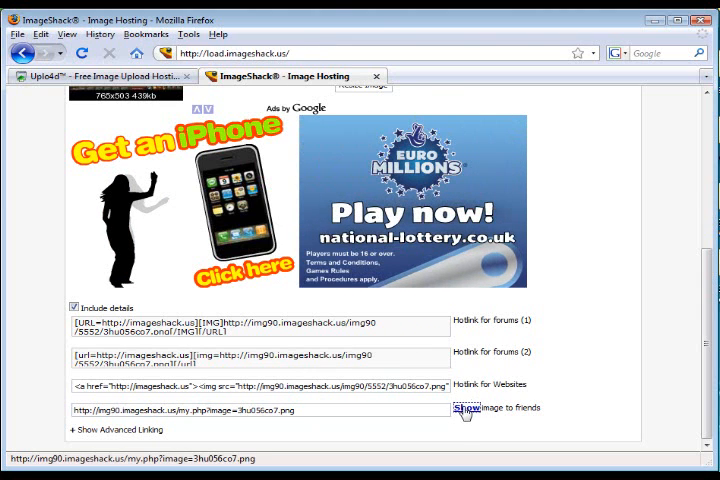
{"action": "left_click", "coordinate": [463, 407]}
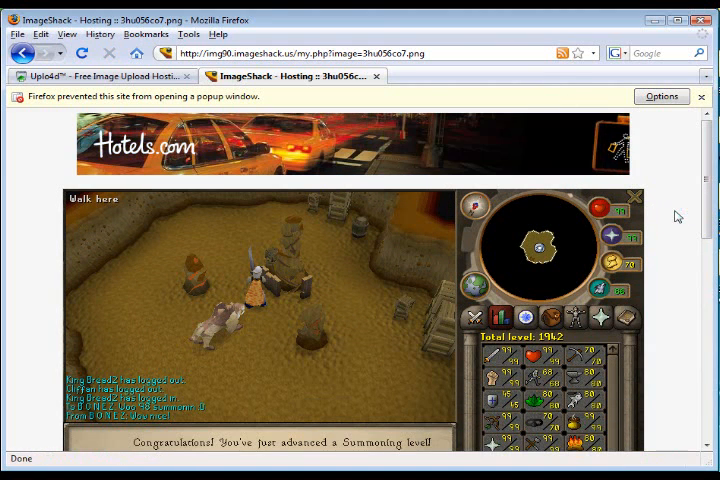
{"action": "scroll", "scroll_direction": "down", "scroll_amount": 3}
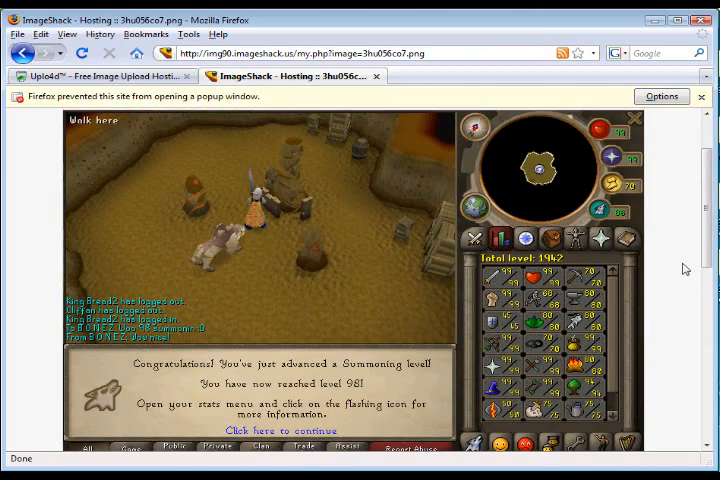
{"action": "scroll", "scroll_direction": "down", "scroll_amount": 3}
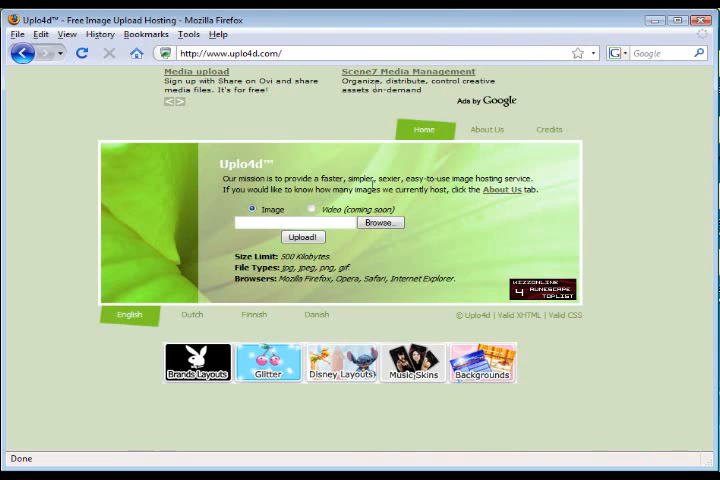
- Upload the desktop image 3hu056 to Uplo4d to reach its hosted preview page
{"action": "left_click", "coordinate": [380, 222]}
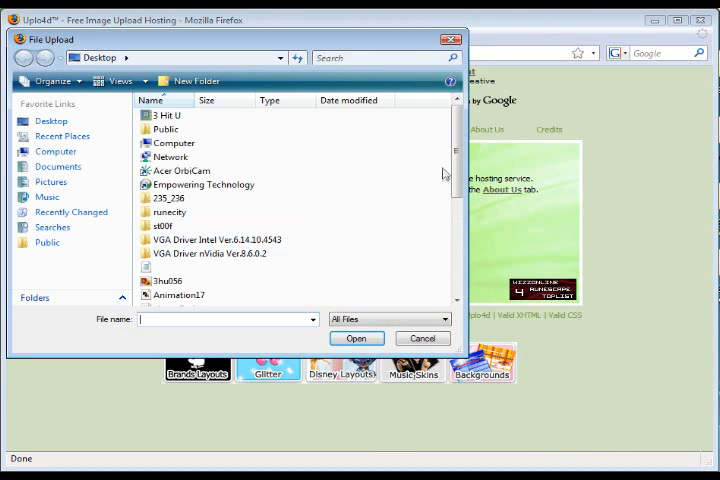
{"action": "left_click", "coordinate": [356, 338]}
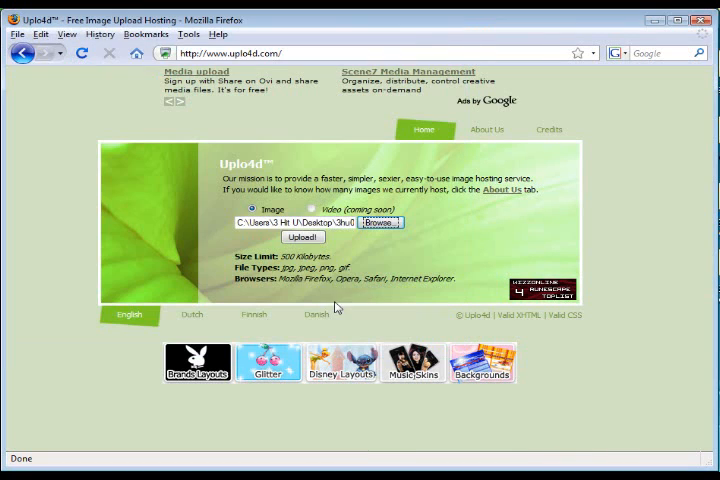
{"action": "left_click", "coordinate": [302, 237]}
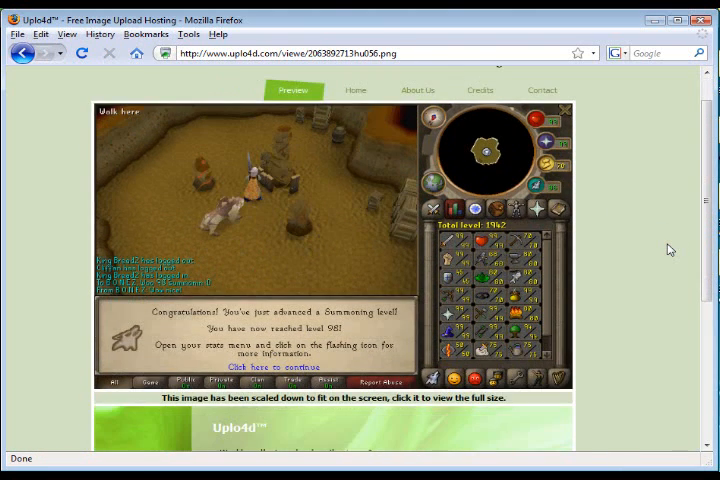
{"action": "mouse_move", "coordinate": [205, 320]}
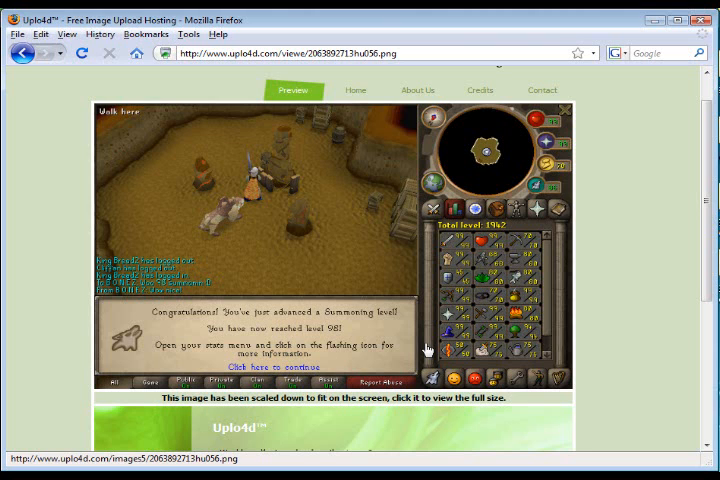
{"action": "scroll", "scroll_direction": "down", "scroll_amount": 3}
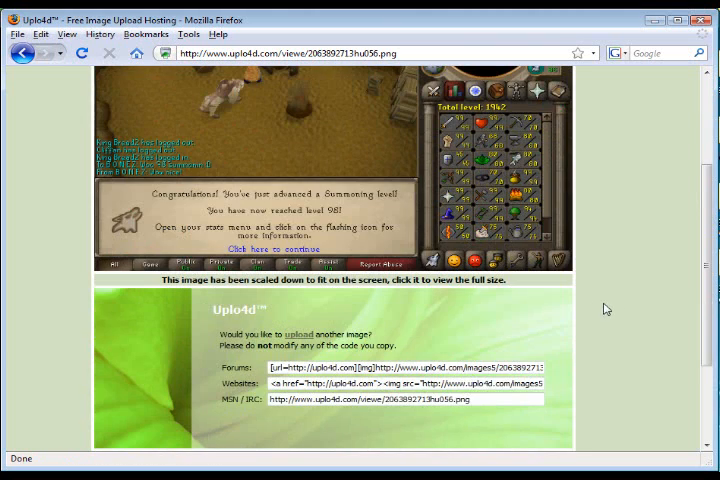
{"action": "triple_click", "coordinate": [410, 398]}
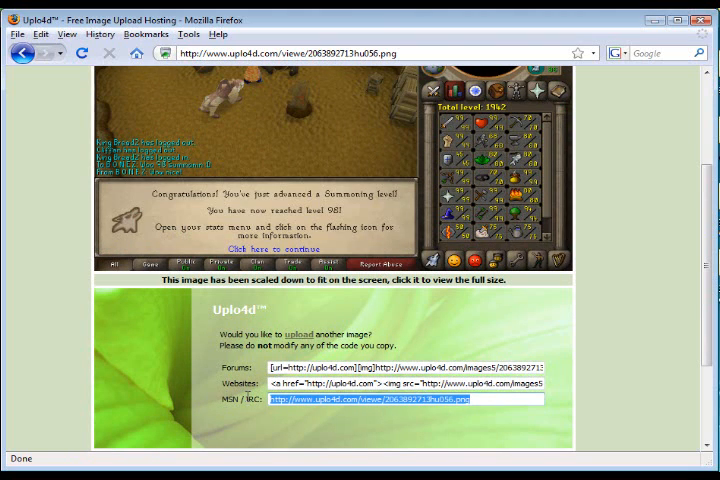
{"action": "right_click", "coordinate": [410, 400]}
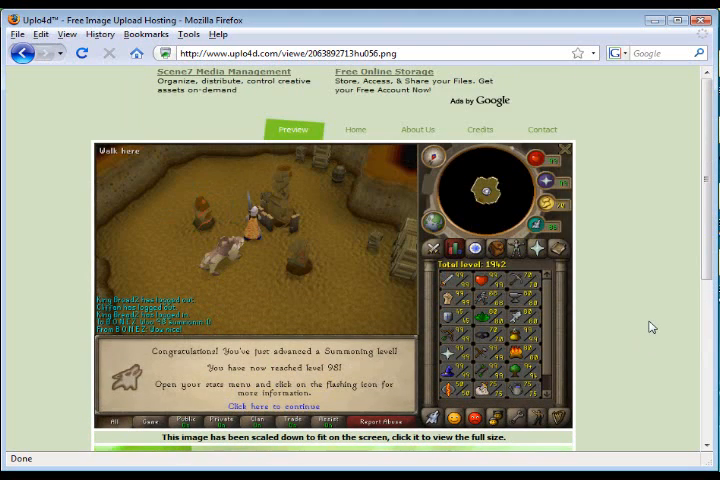
{"action": "scroll", "scroll_direction": "down", "scroll_amount": 3}
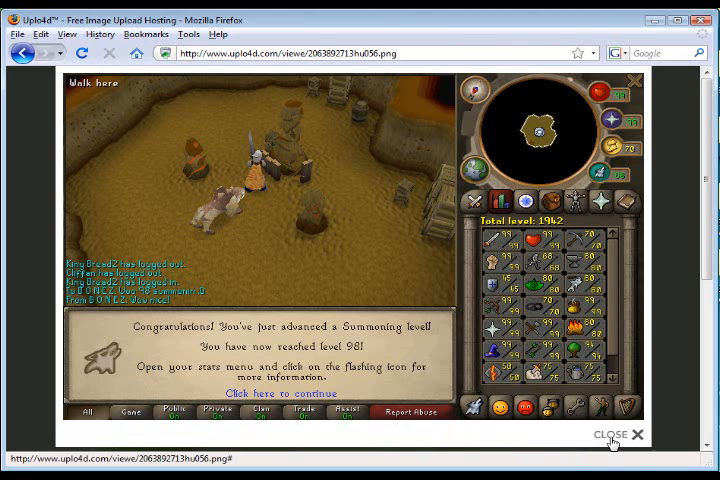
{"action": "left_click", "coordinate": [617, 433]}
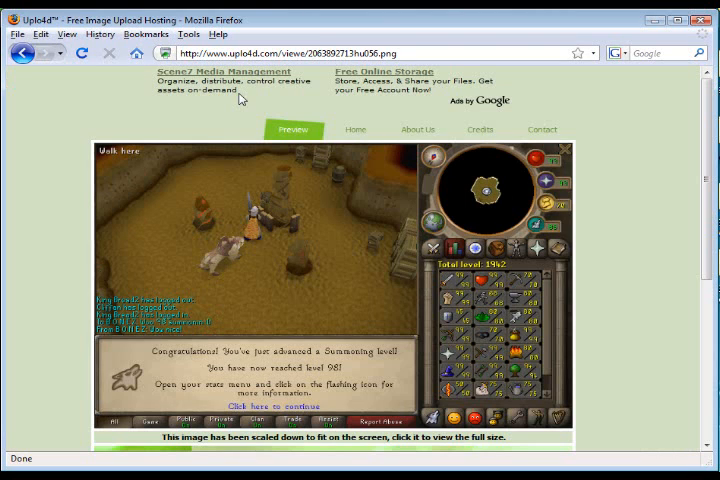